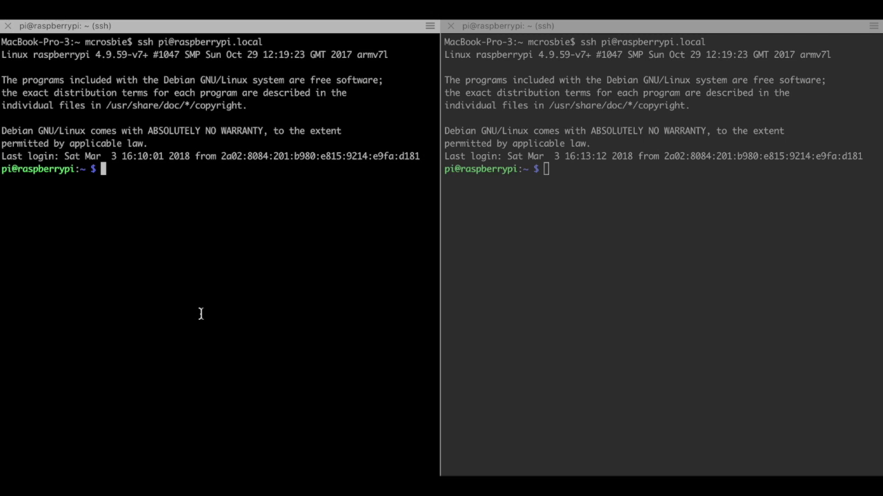
# Step: Run sudo apt-get install for ffmpeg and lame, confirming both are already installed
pyautogui.write('sudo a')
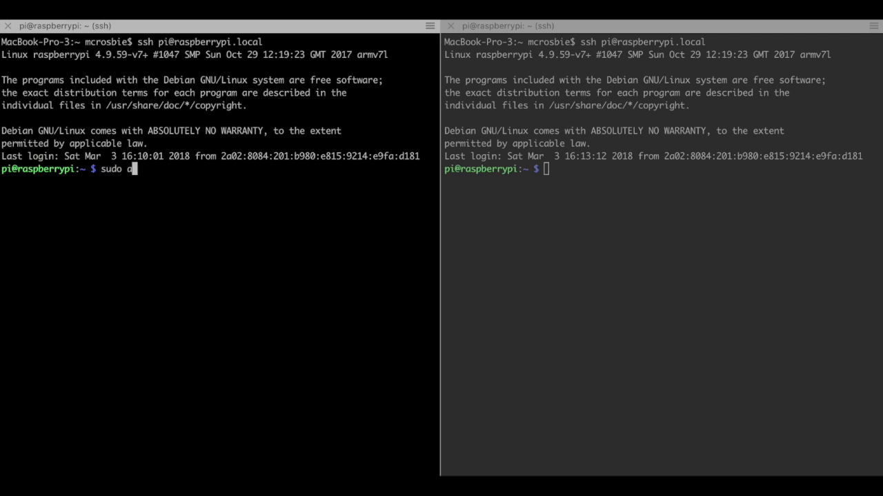
pyautogui.write('pt-get install ffmpeg')
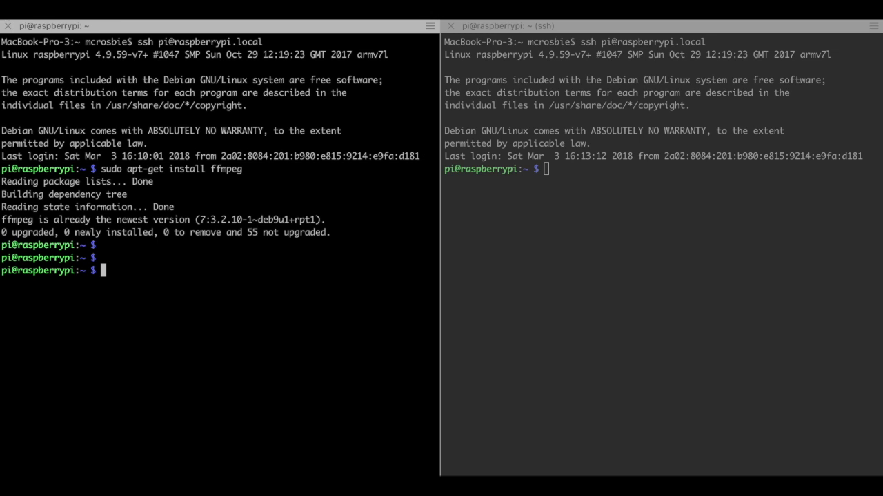
pyautogui.write('sudo apt-get install lame')
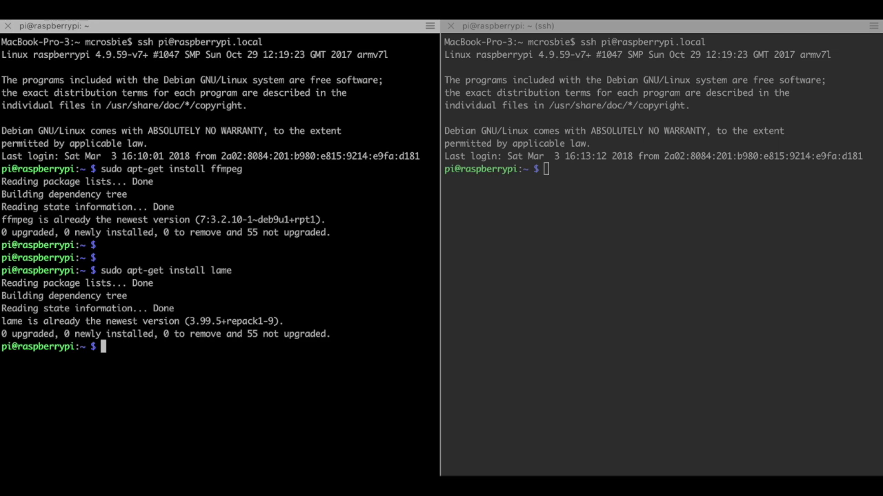
pyautogui.press('enter')
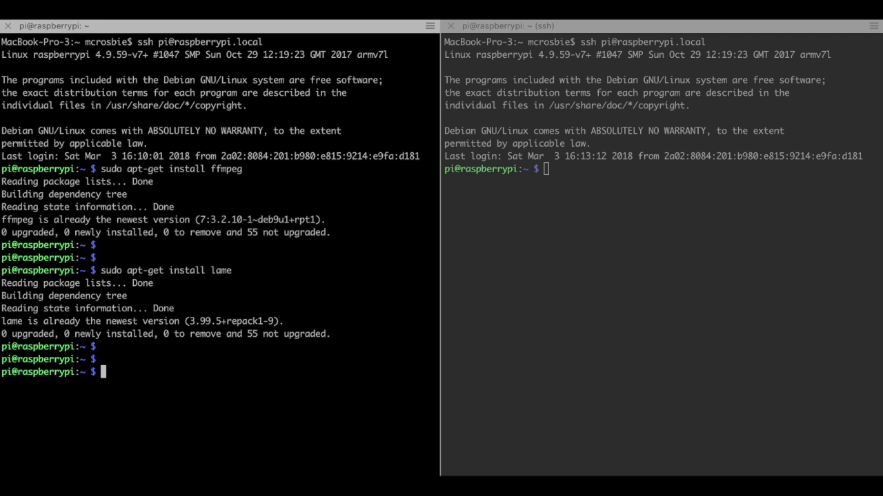
pyautogui.write('crontab -e')
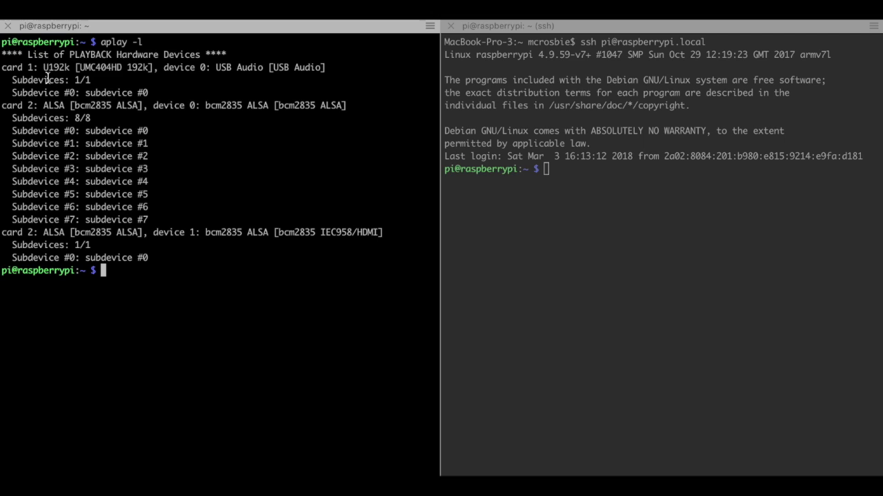
# Step: List ALSA device names with aplay -L and scroll to the UMC404HD USB card
pyautogui.doubleClick(11, 67)
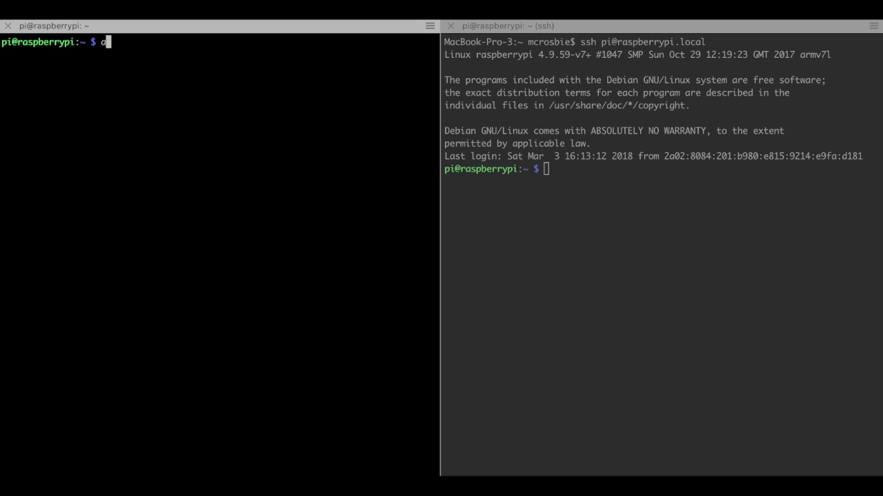
pyautogui.write('play -L')
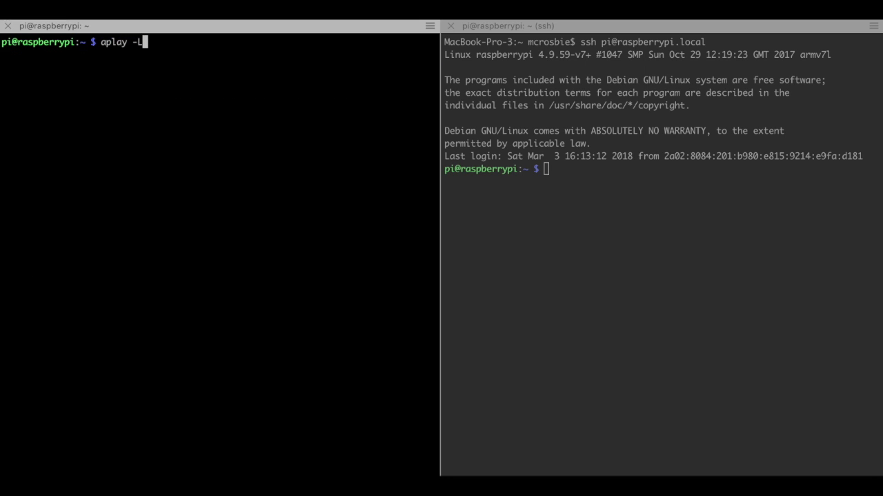
pyautogui.press('Return')
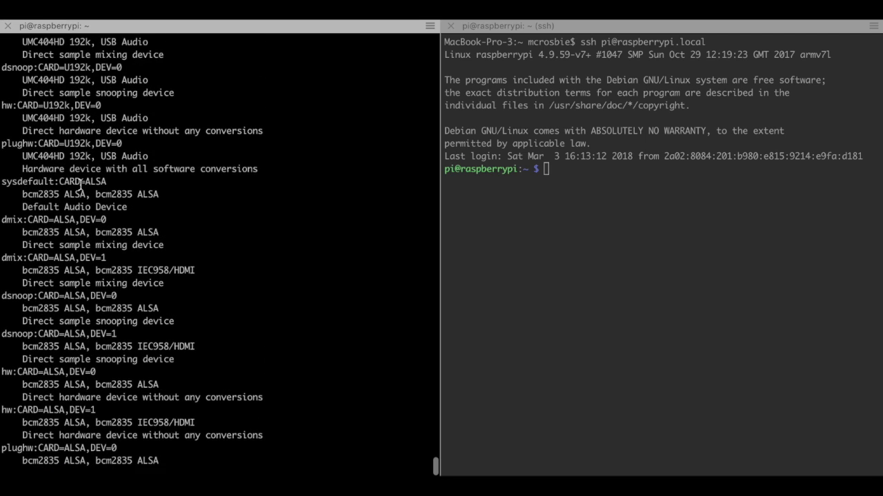
pyautogui.scroll(-3)
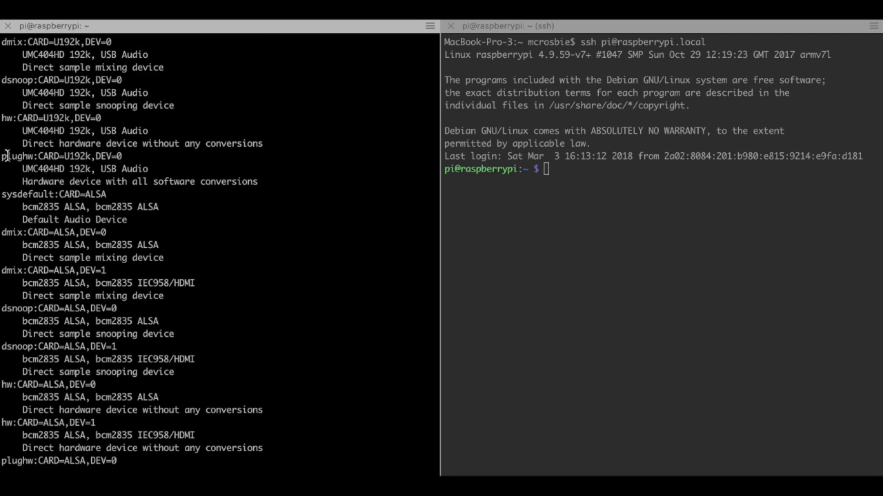
pyautogui.moveTo(4, 156); pyautogui.dragTo(278, 182)
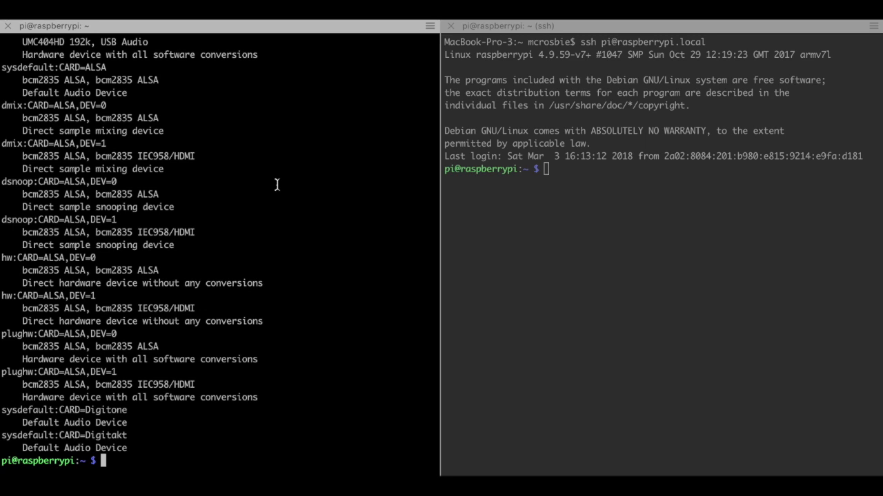
pyautogui.write('cat recorder.sh')
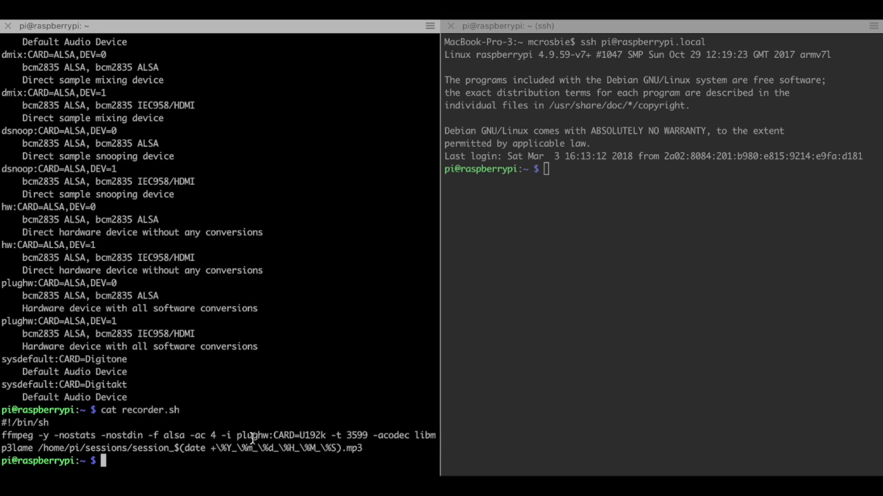
# Step: Show recorder.sh's recording device, then open crontab -e and exit without saving
pyautogui.doubleClick(281, 435)
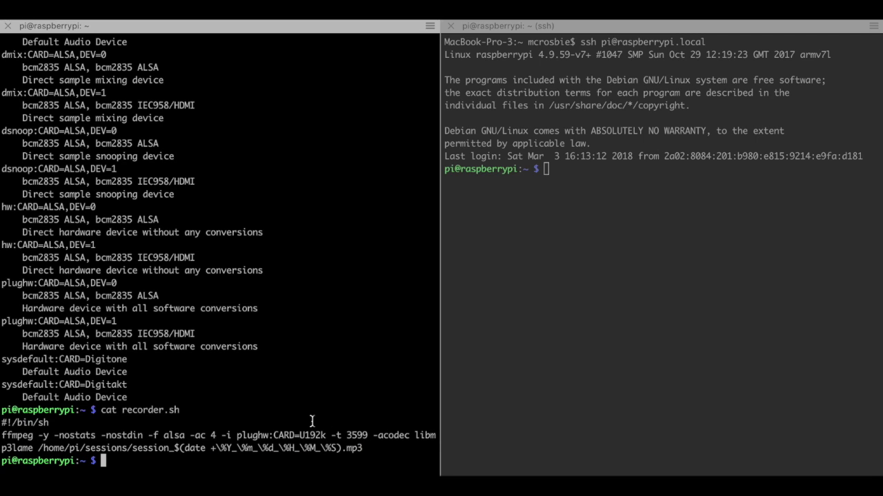
pyautogui.write('crontab -e')
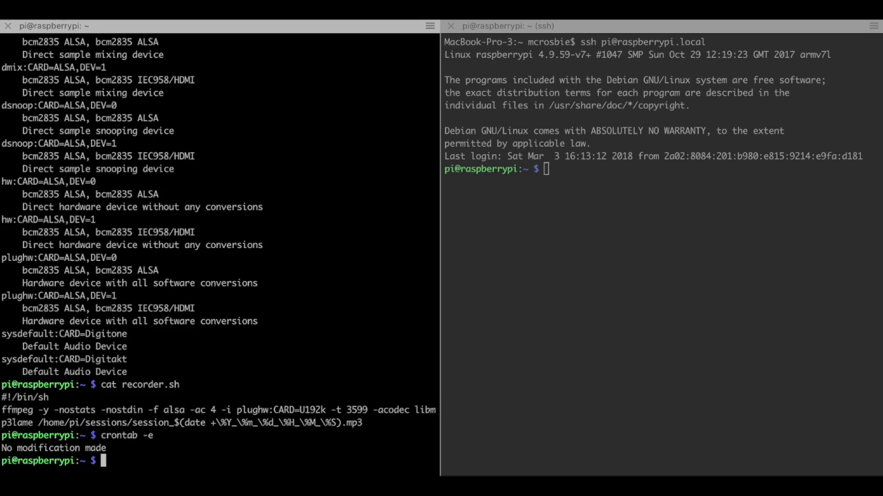
pyautogui.write('cd sessions/')
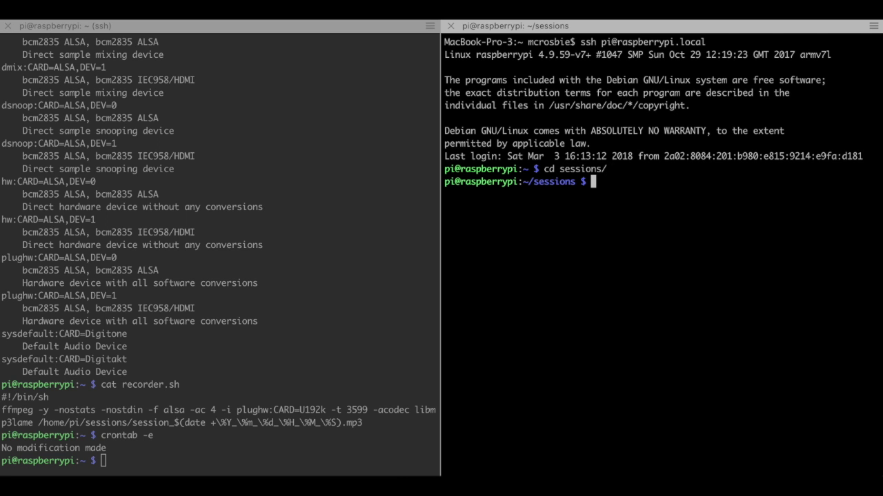
# Step: Run ls -l in the sessions folder to list the timestamped MP3 recordings
pyautogui.write('ls -l')
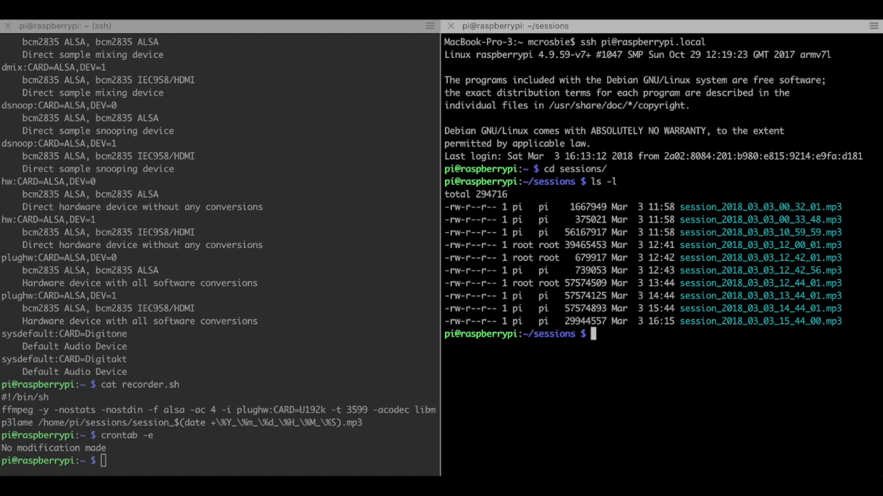
pyautogui.moveTo(694, 269)
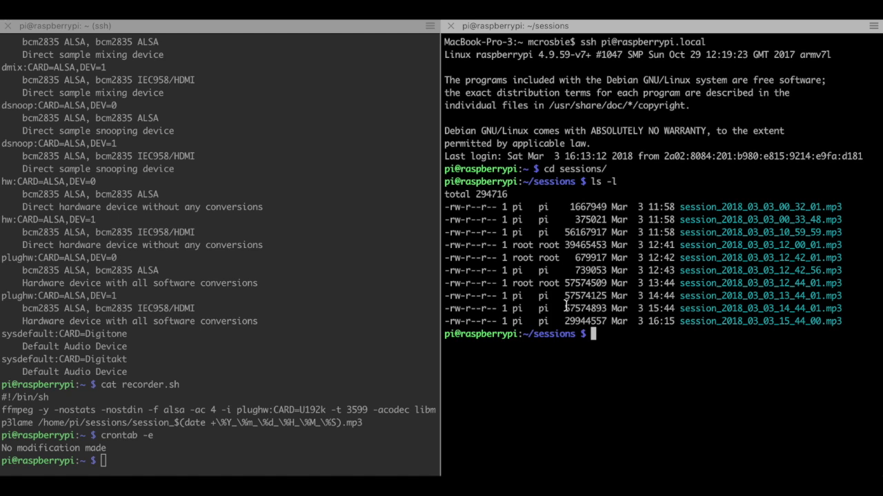
pyautogui.doubleClick(585, 295)
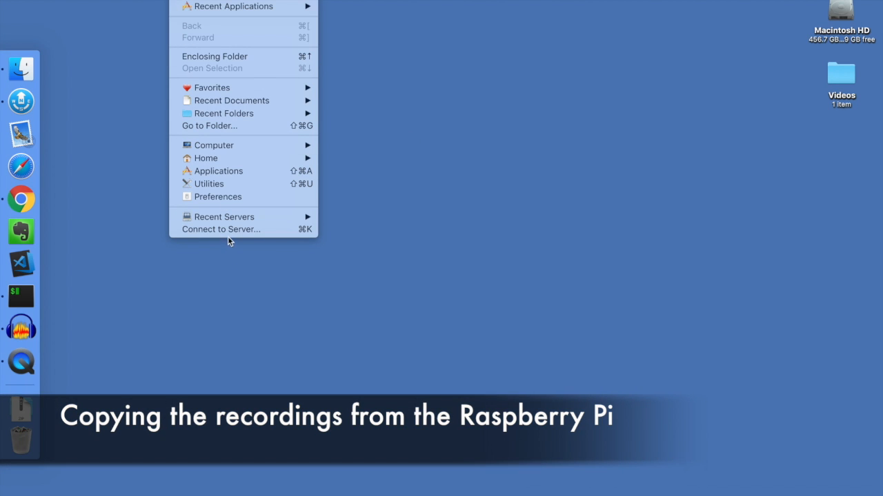
# Step: Connect Finder to the Pi at afp://raspberrypi.local
pyautogui.click(221, 229)
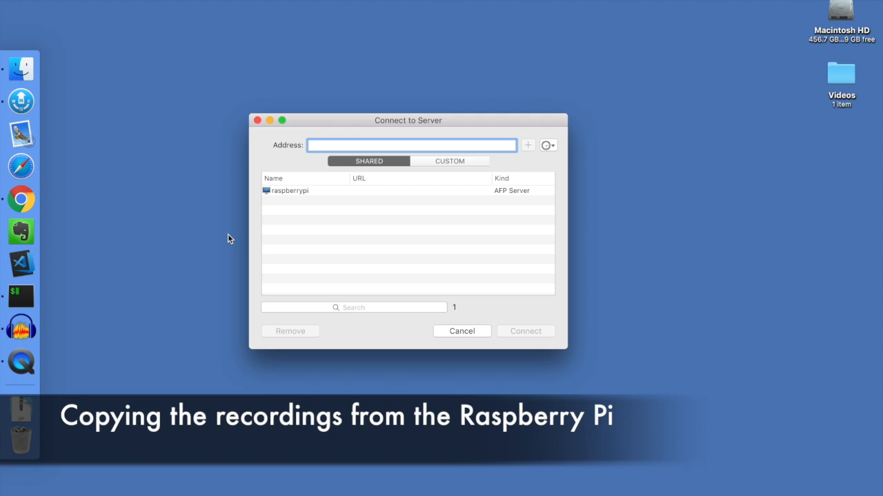
pyautogui.write('afp://pi@ra')
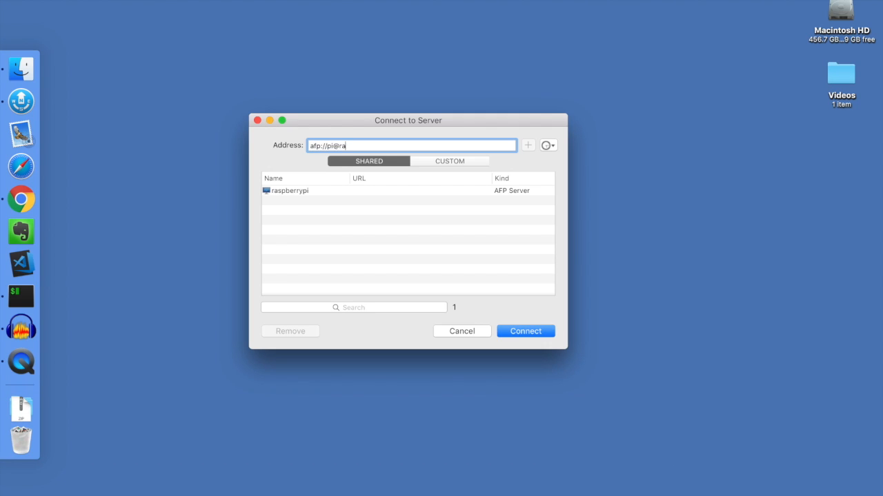
pyautogui.write('spberrypi')
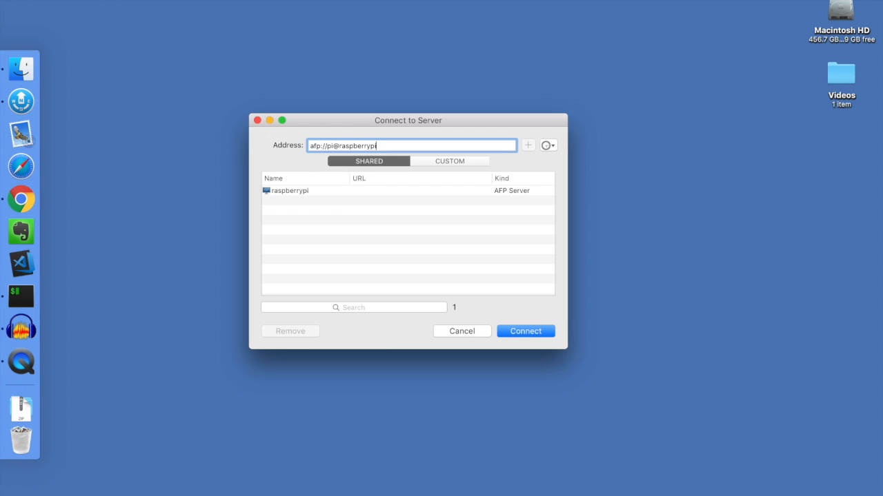
pyautogui.write('.local')
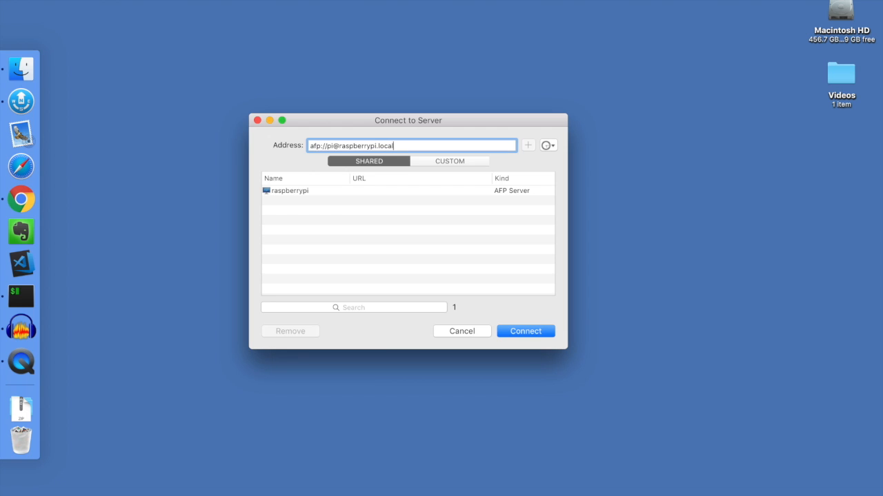
pyautogui.click(525, 330)
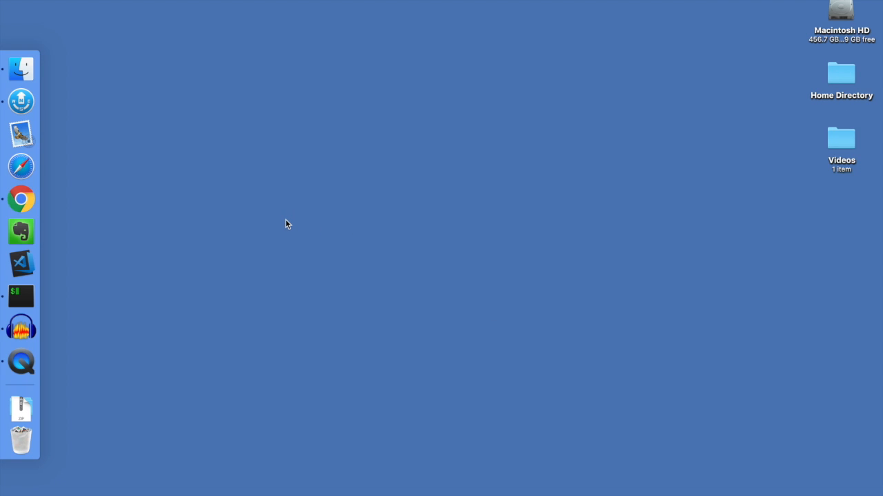
# Step: Open the Pi's Home Directory and its sessions folder in Path Finder
pyautogui.click(841, 73)
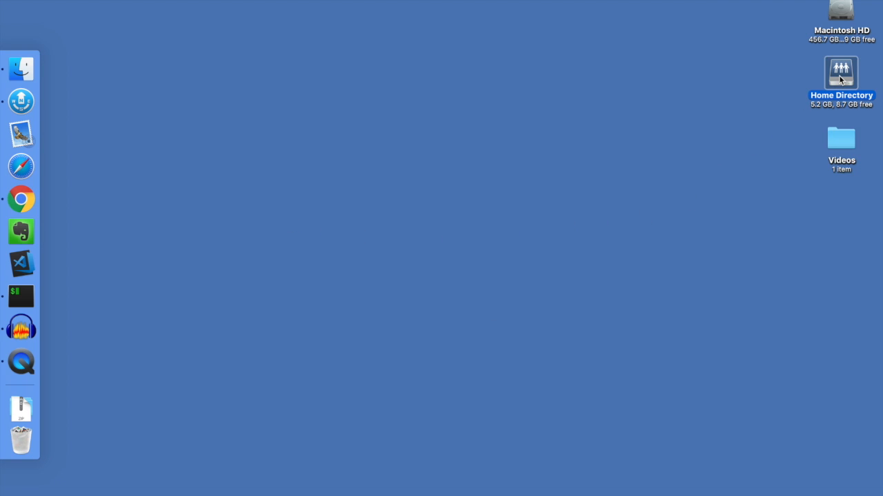
pyautogui.doubleClick(841, 72)
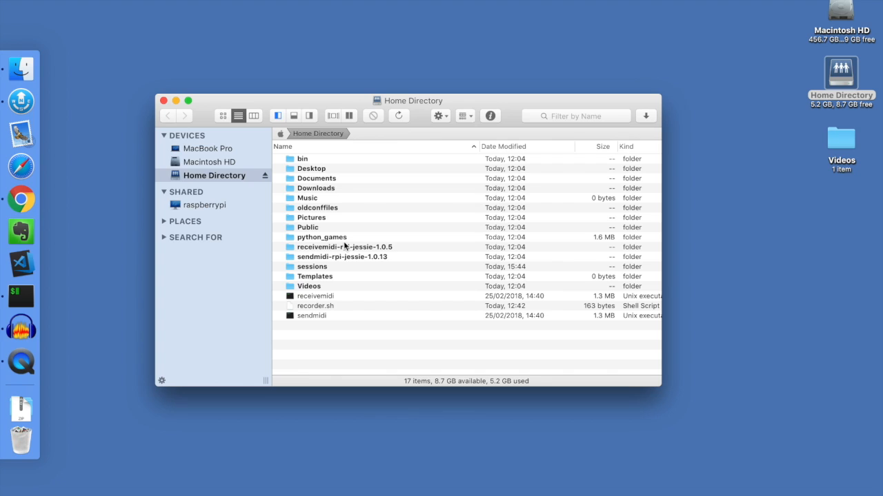
pyautogui.doubleClick(312, 267)
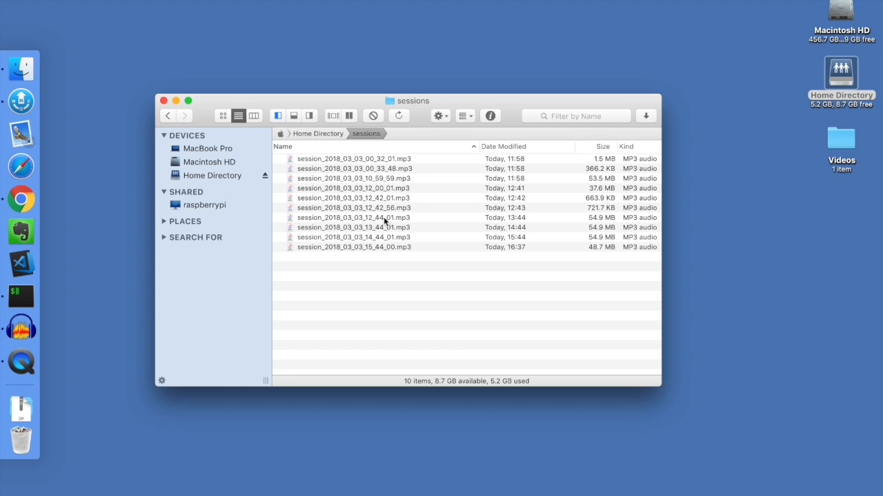
# Step: Copy session_2018_03_03_12_44_01.mp3 to the Mac desktop and check copy progress
pyautogui.click(354, 217)
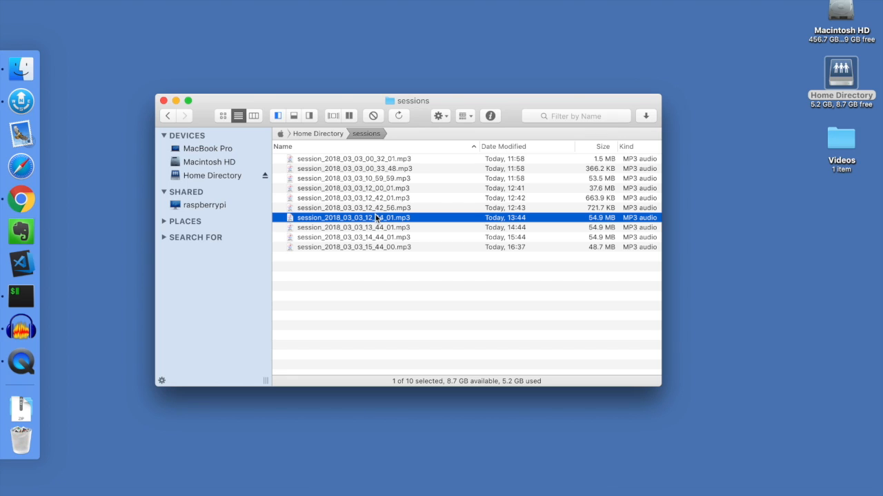
pyautogui.moveTo(355, 217); pyautogui.dragTo(714, 214)
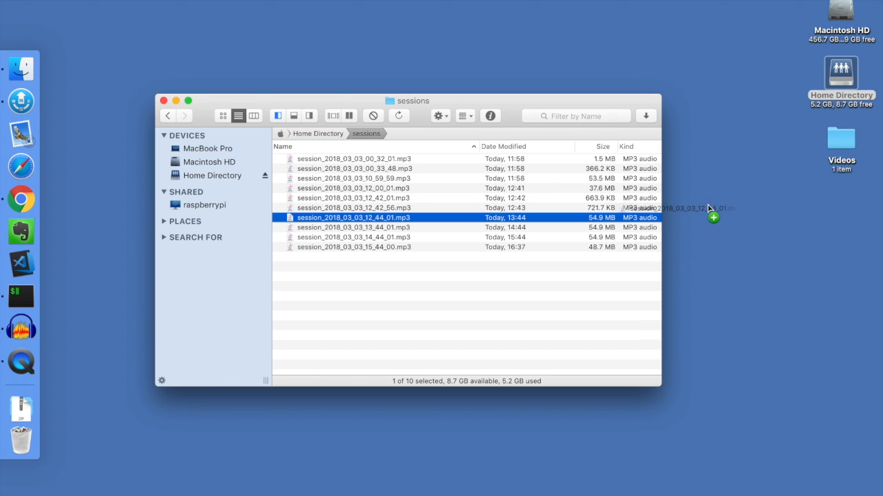
pyautogui.moveTo(354, 217); pyautogui.dragTo(841, 207)
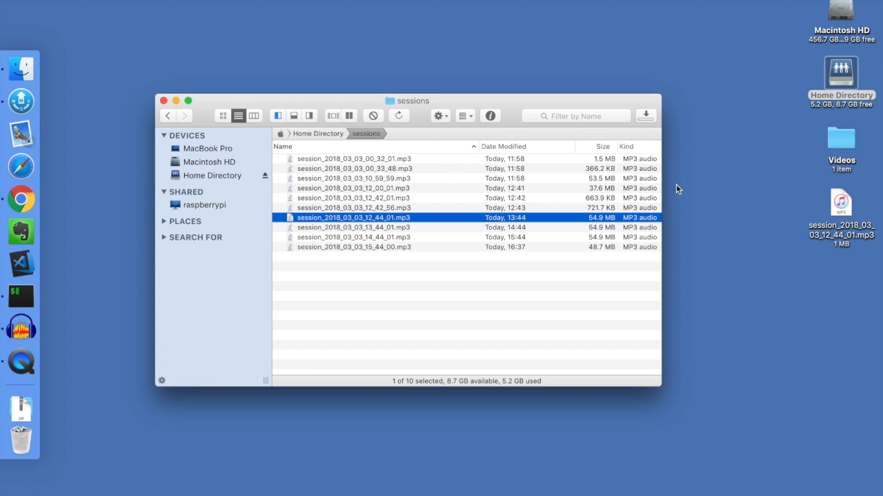
pyautogui.click(646, 116)
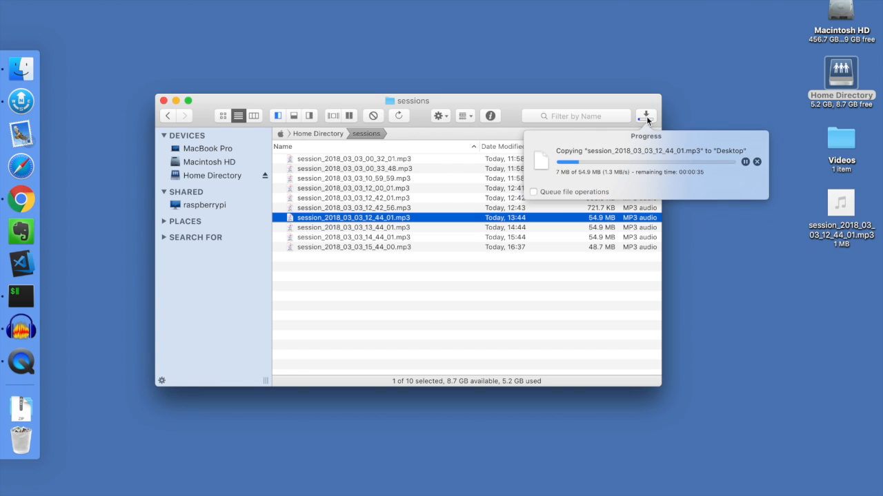